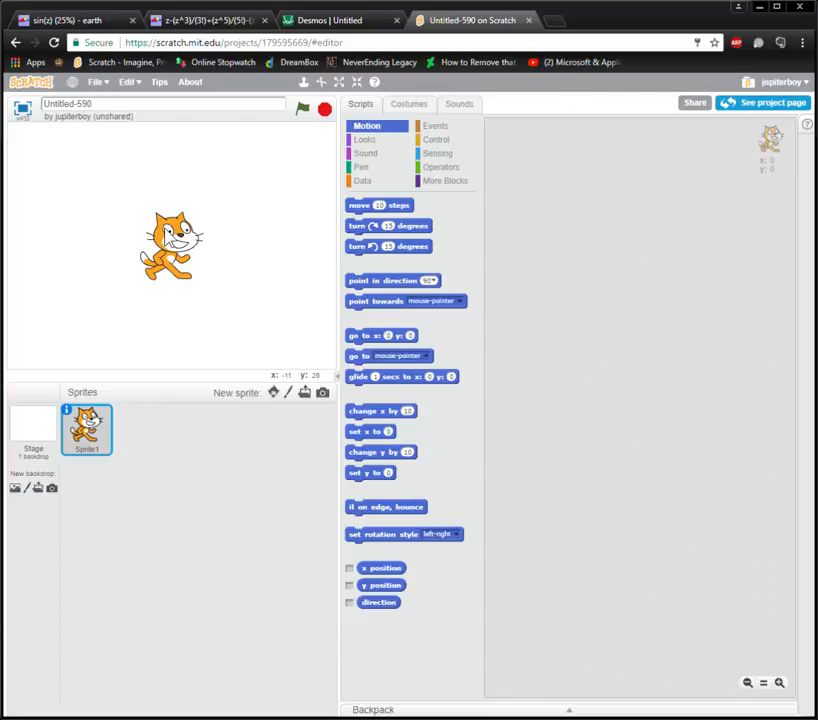
Place a 'when this sprite clicked' hat block in the cat's scripts area.
left_click(436, 124)
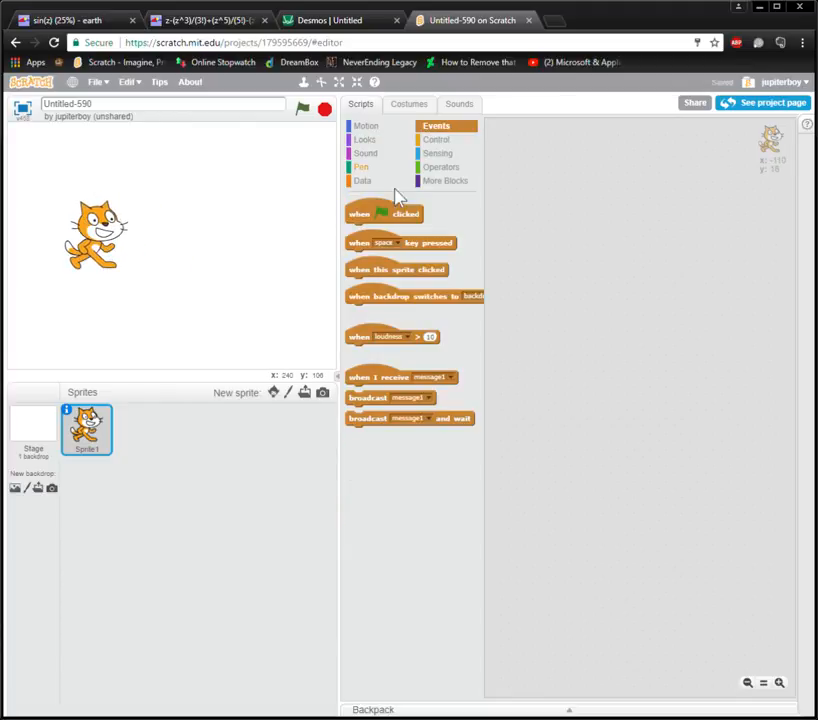
left_click_drag(396, 268, 572, 196)
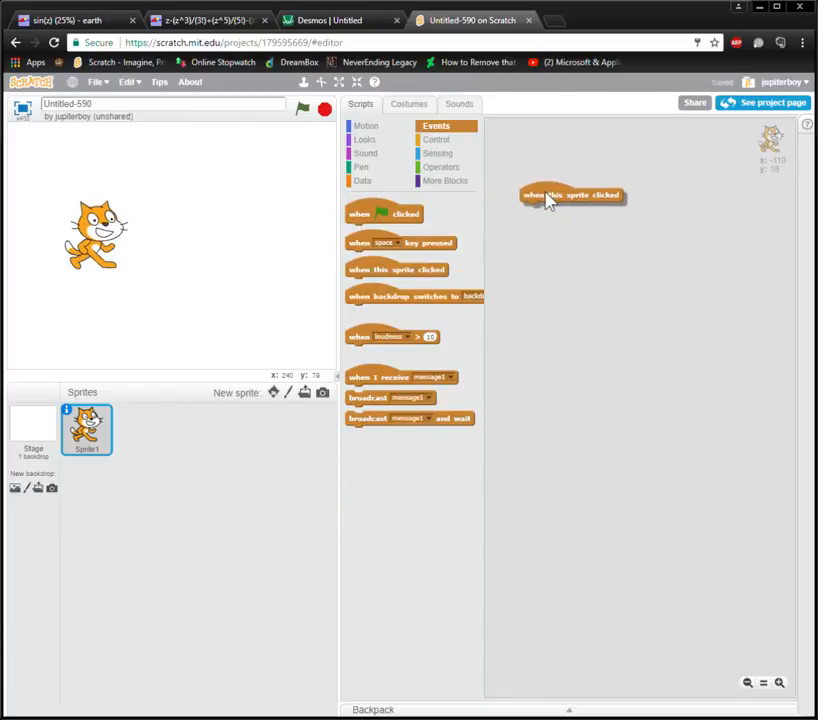
left_click_drag(572, 196, 556, 318)
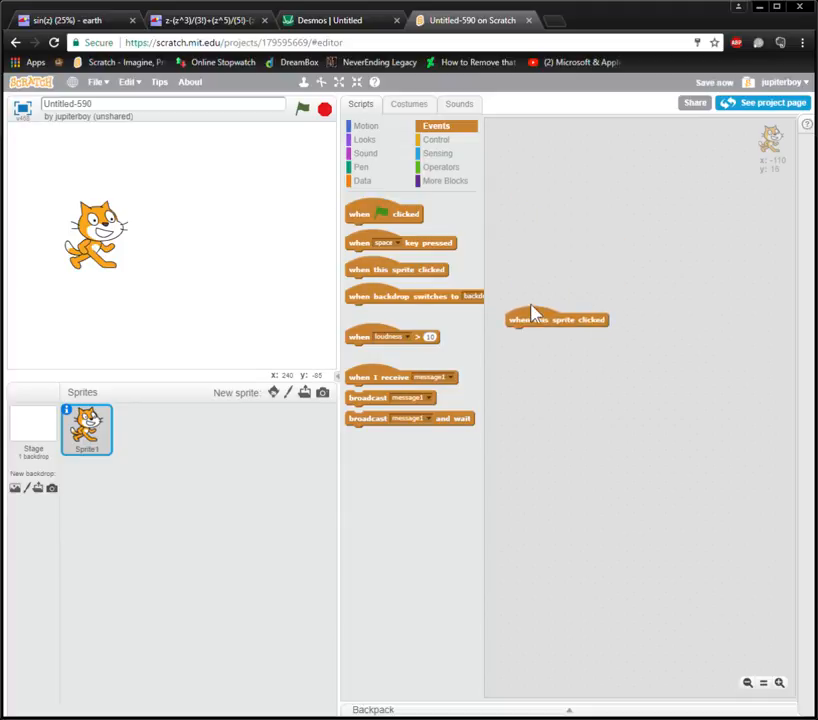
mouse_move(428, 152)
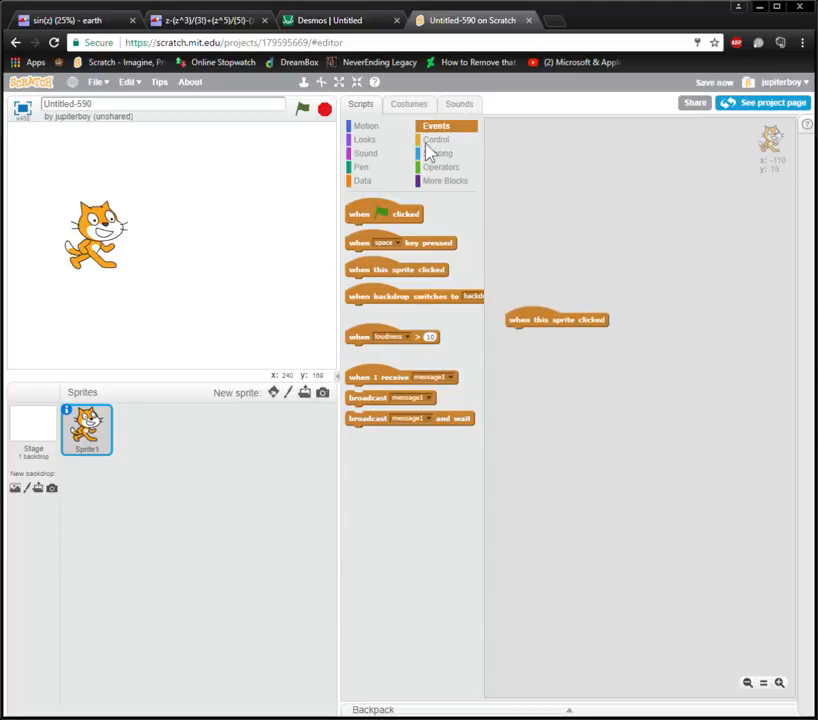
Create a new variable named score from the Data category.
left_click(362, 180)
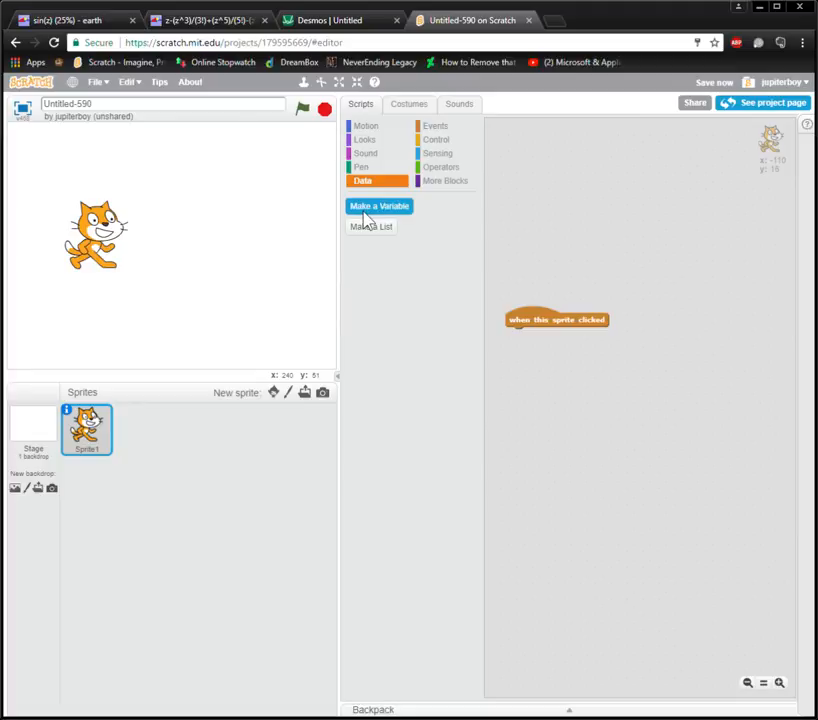
left_click(378, 206)
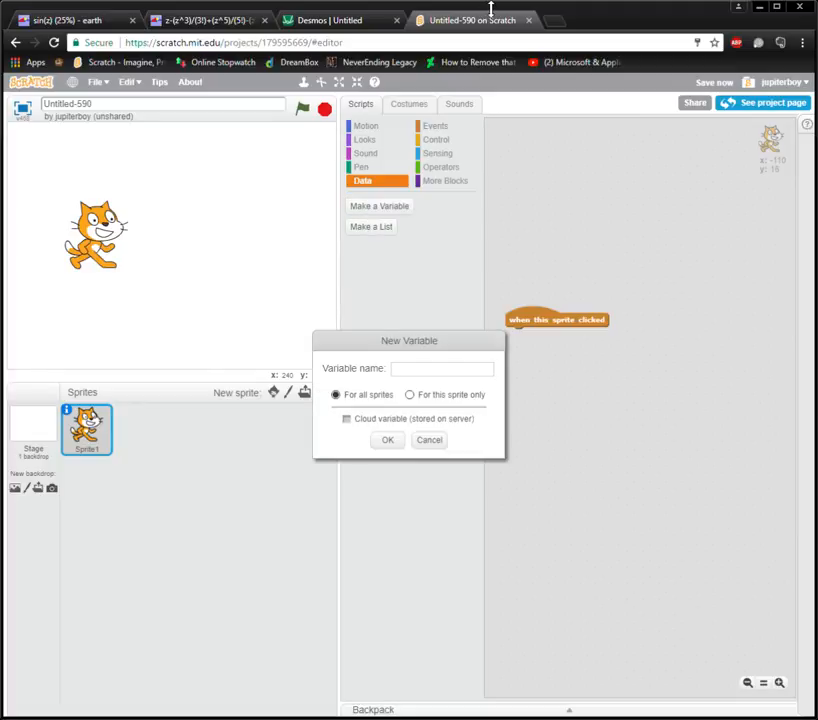
left_click(440, 368)
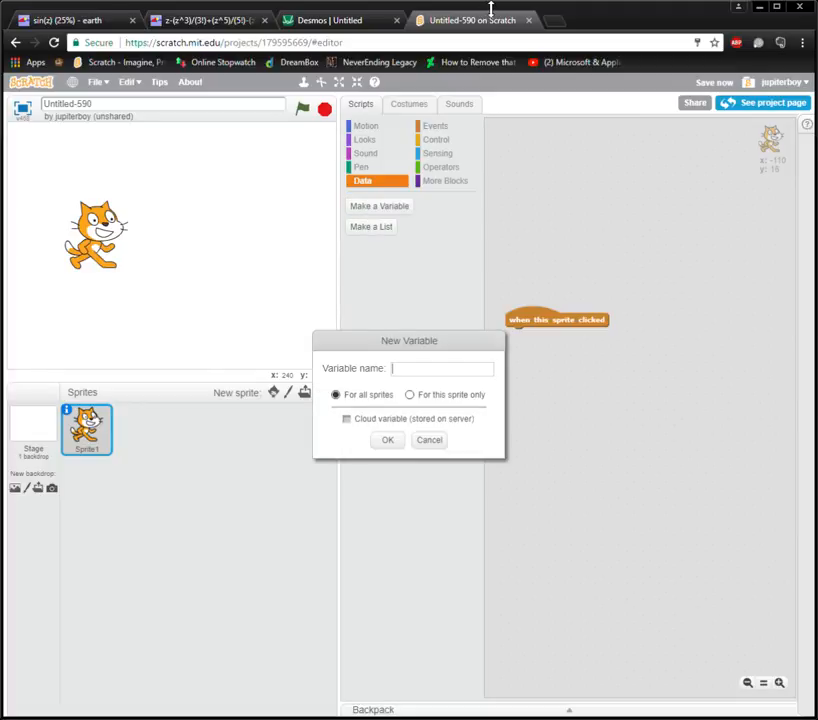
type("s")
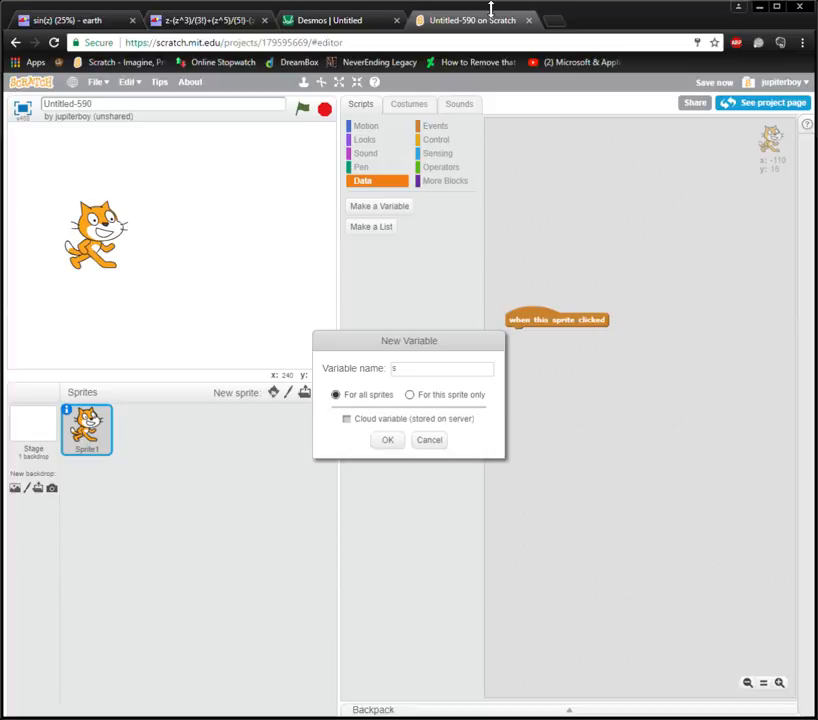
left_click(388, 440)
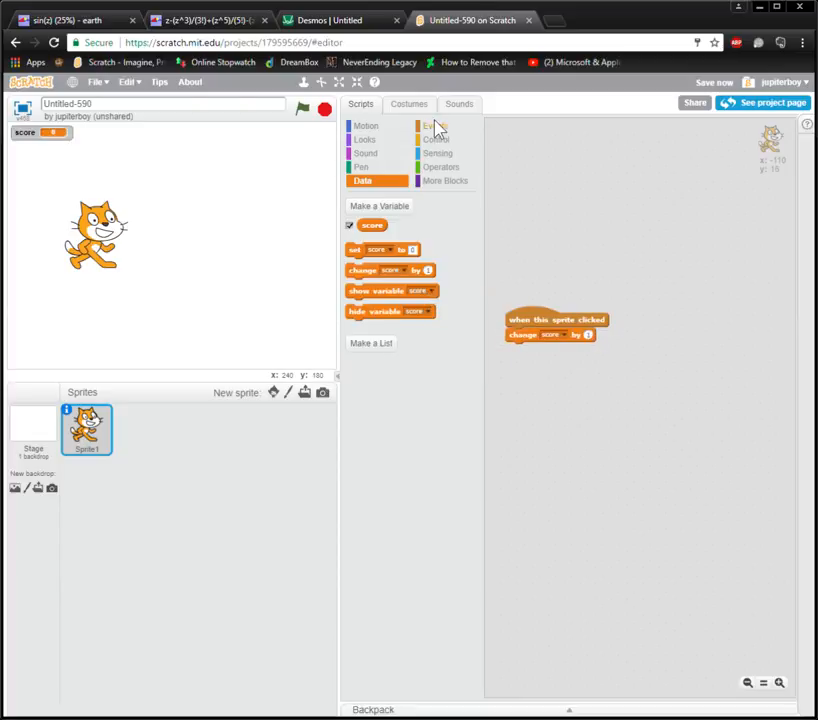
Add 'change score by 1' under the click hat and a green-flag script setting score to 0.
left_click(436, 124)
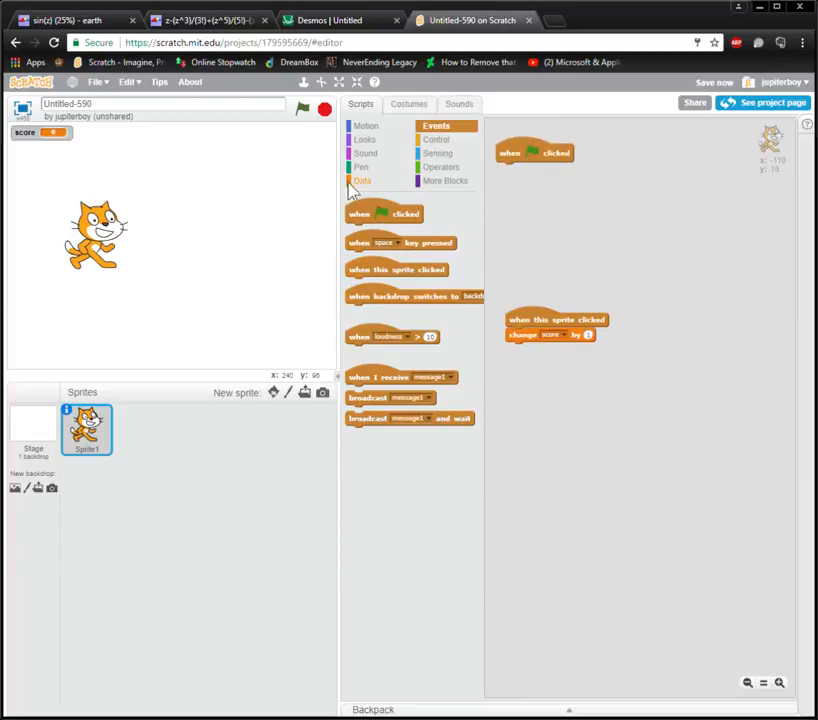
left_click(362, 180)
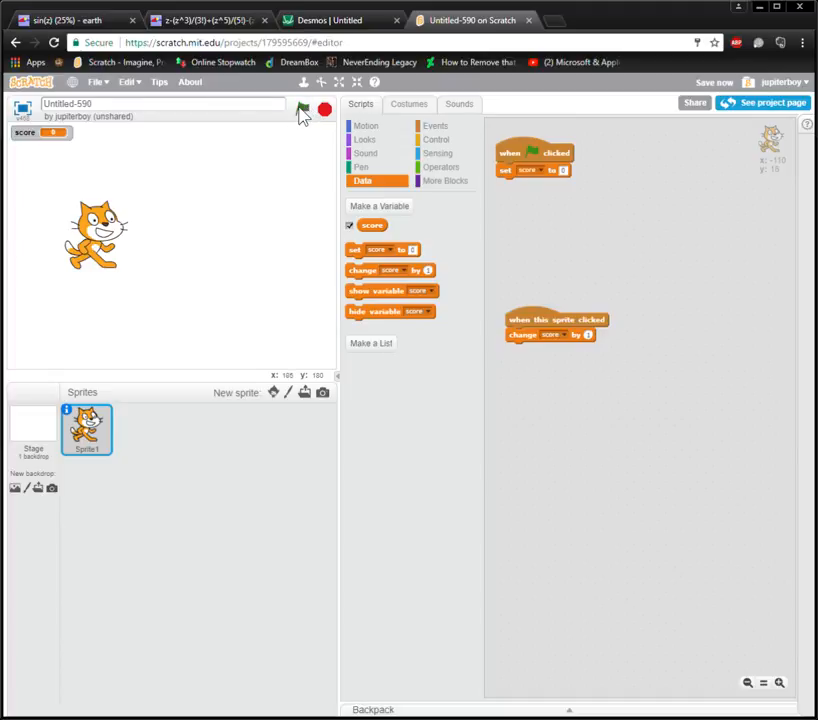
Add 'set size to %' blocks and a 'wait 0.1 secs' around the score change for a click effect.
left_click(304, 108)
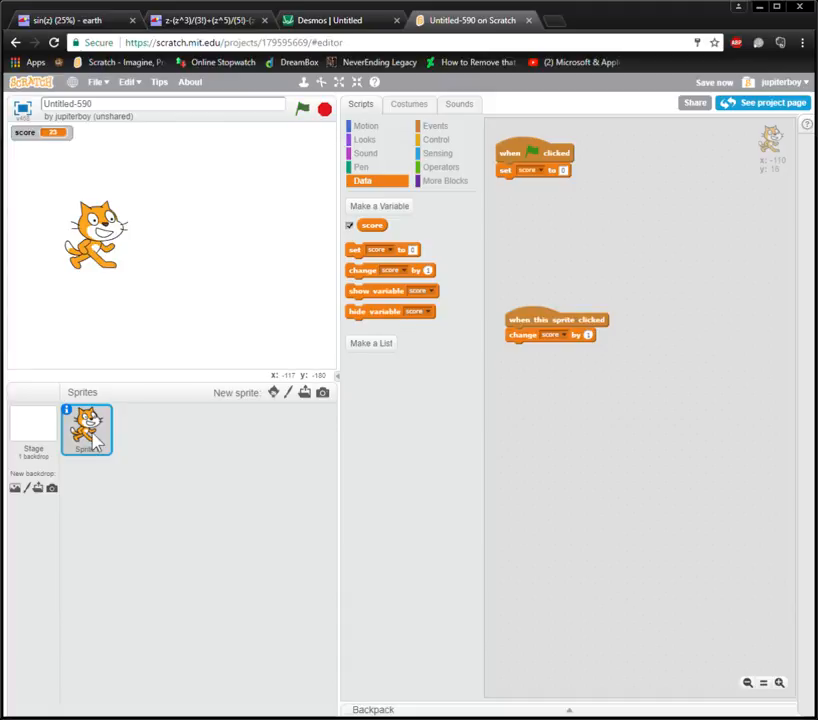
left_click(438, 140)
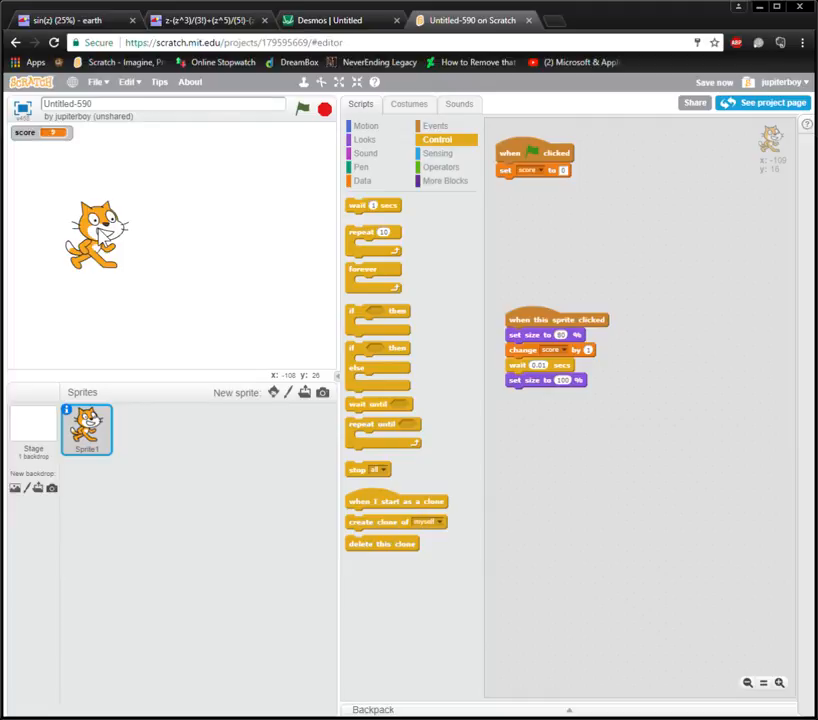
left_click(372, 628)
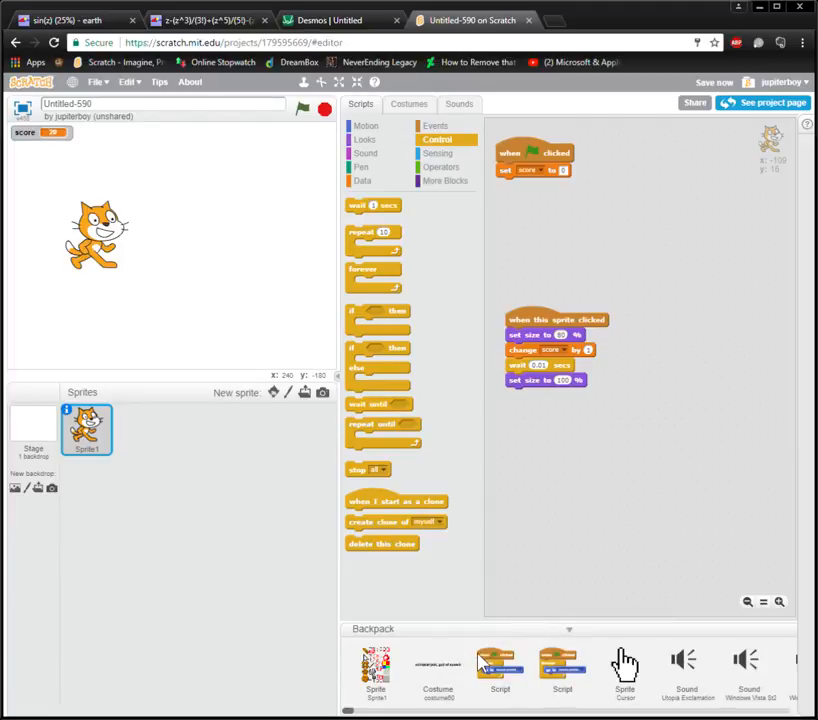
mouse_move(540, 570)
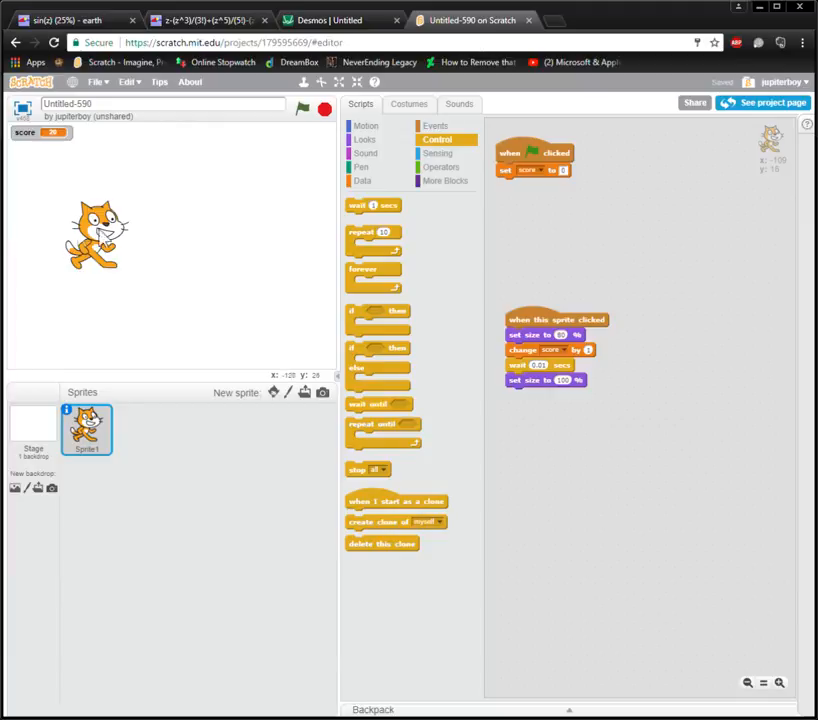
Paint a new sprite whose costume is a large solid black filled square.
left_click(272, 392)
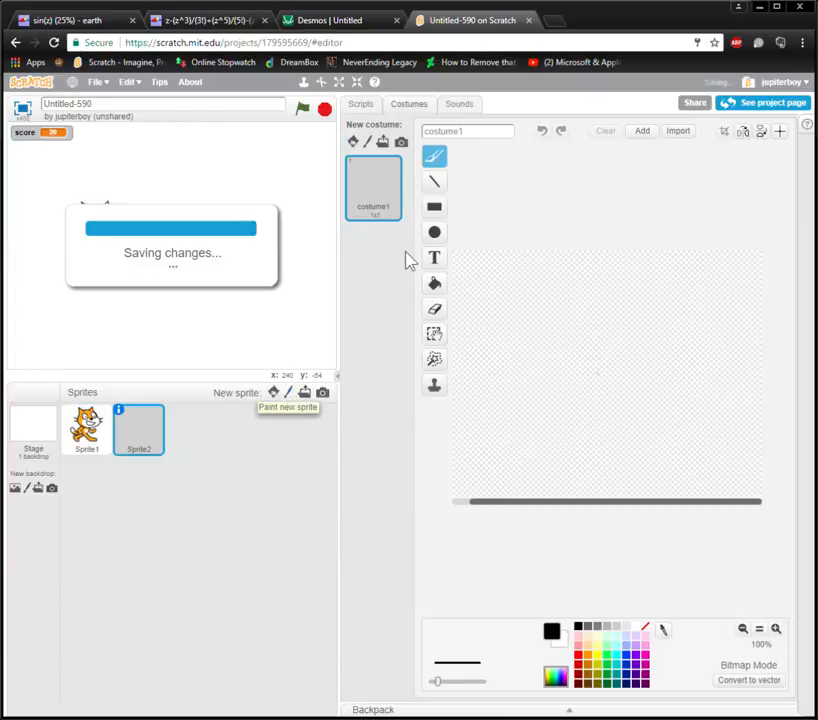
left_click(776, 628)
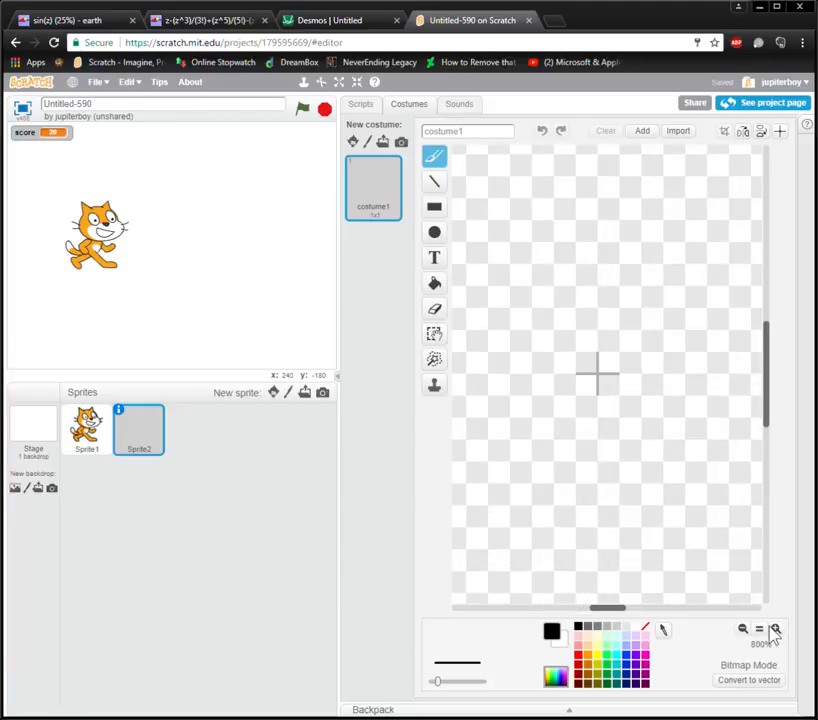
left_click(434, 206)
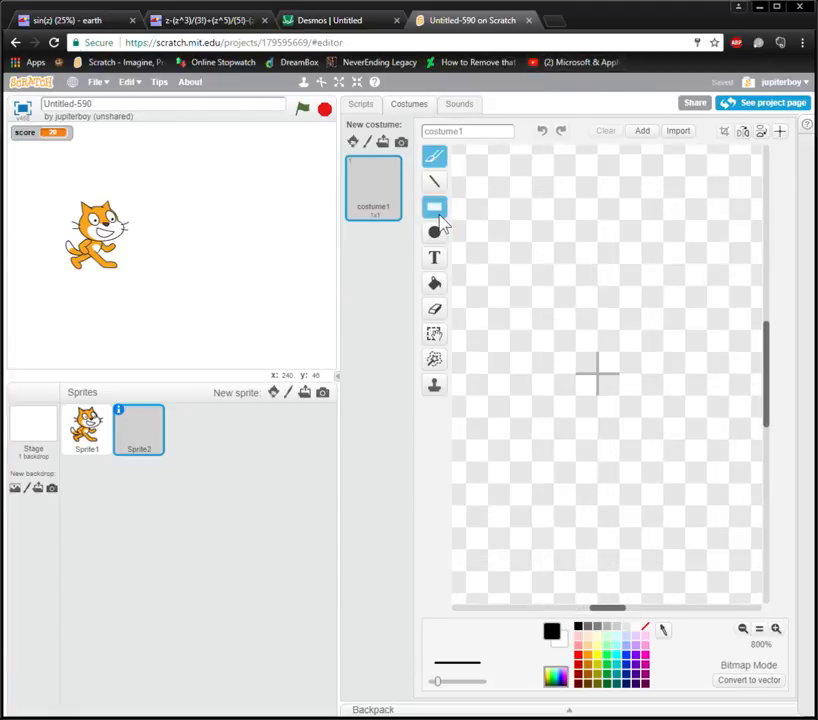
left_click(434, 206)
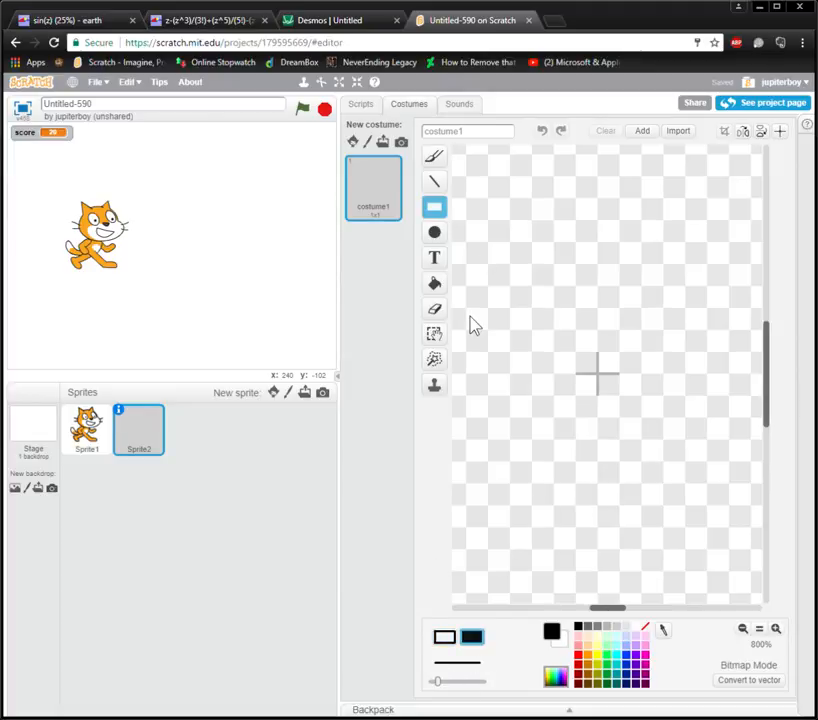
mouse_move(520, 292)
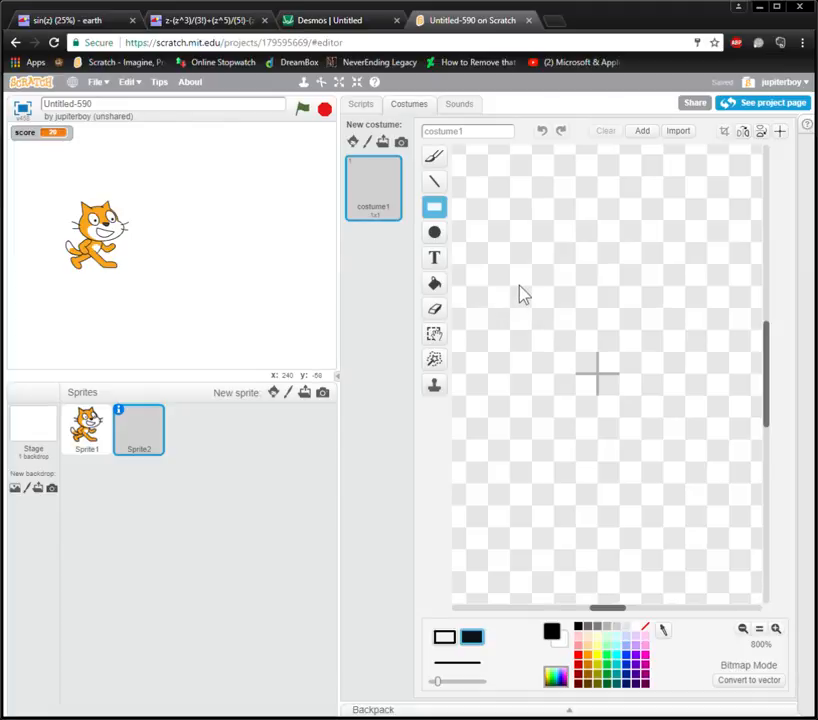
left_click_drag(508, 290, 688, 468)
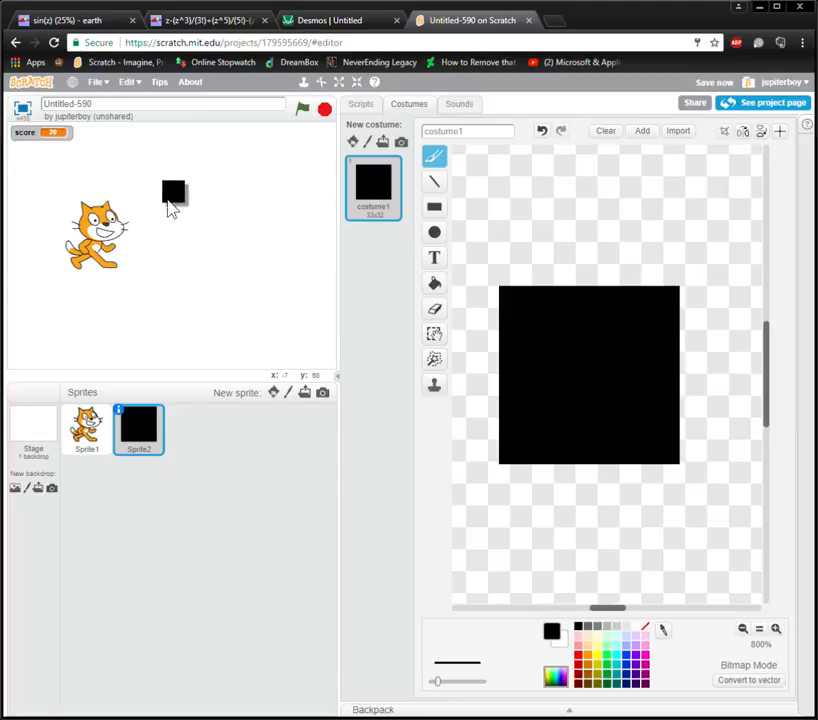
Give the square a variable c, an if-else click script comparing score with c, and a flag script setting c.
left_click(360, 104)
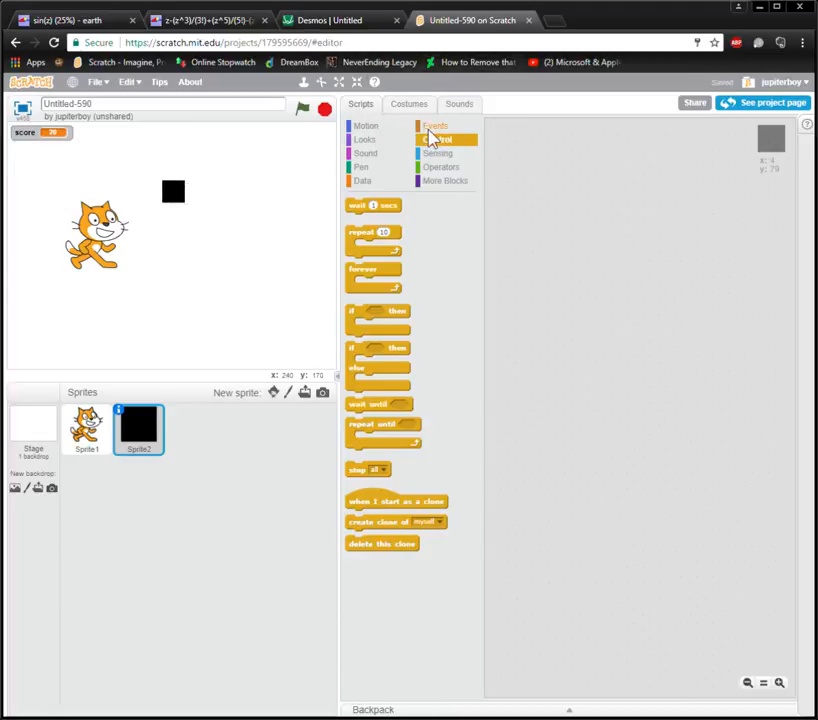
left_click(436, 126)
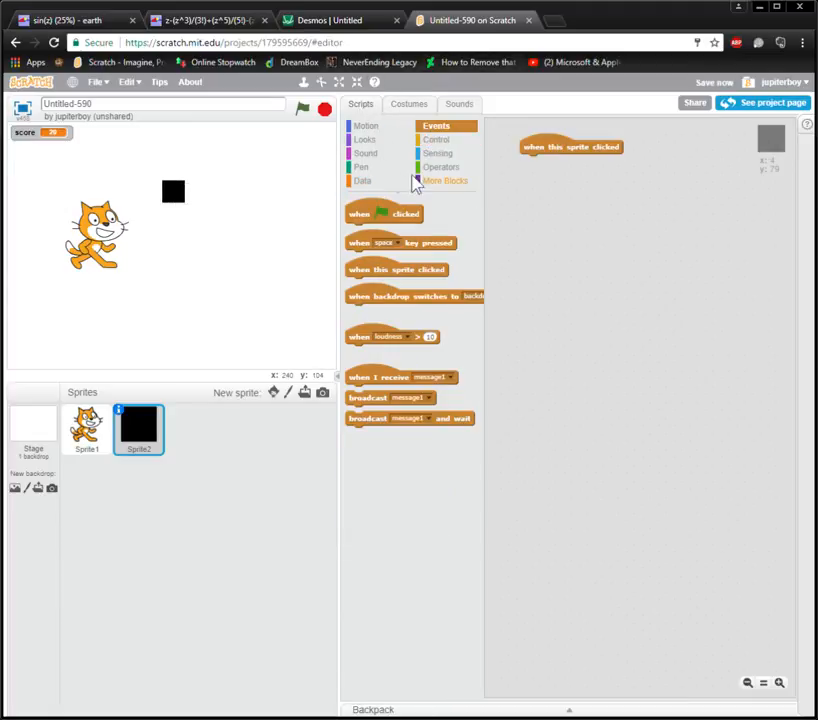
left_click(362, 180)
type("c")
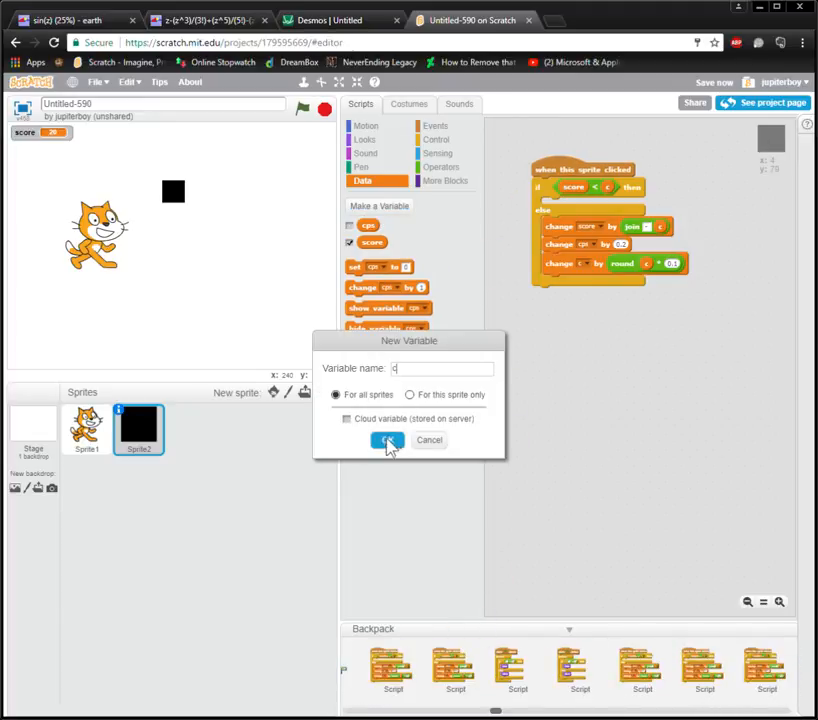
left_click(388, 440)
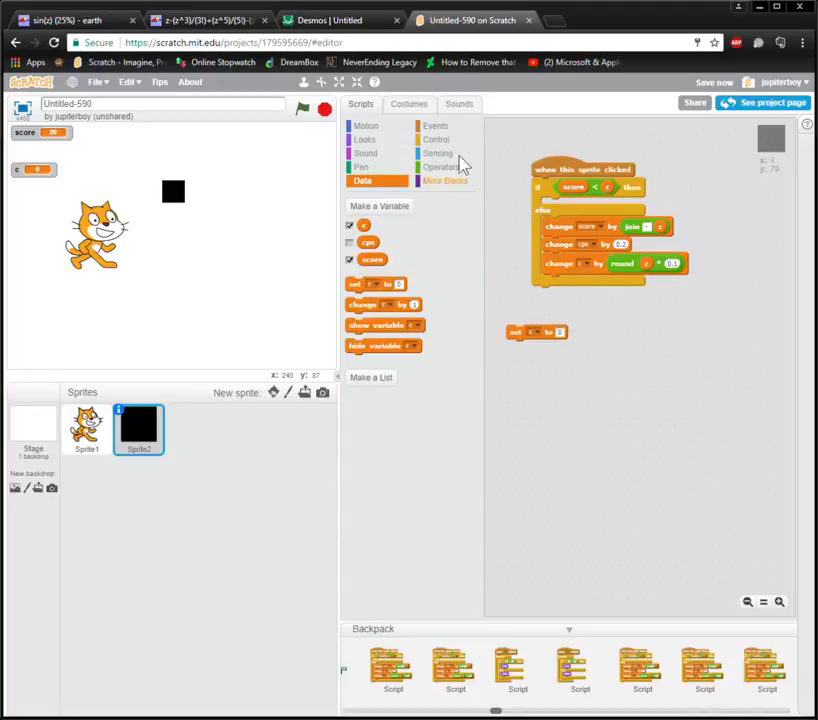
left_click(436, 124)
type("100")
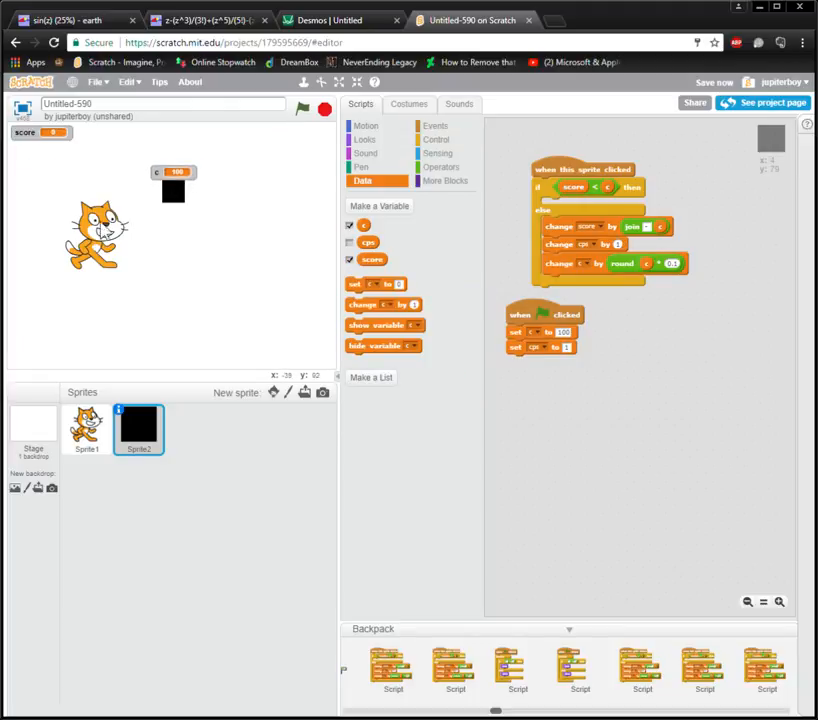
Make the cat change score by a variable, then test-play full screen to score 32 with c at 100.
left_click(86, 428)
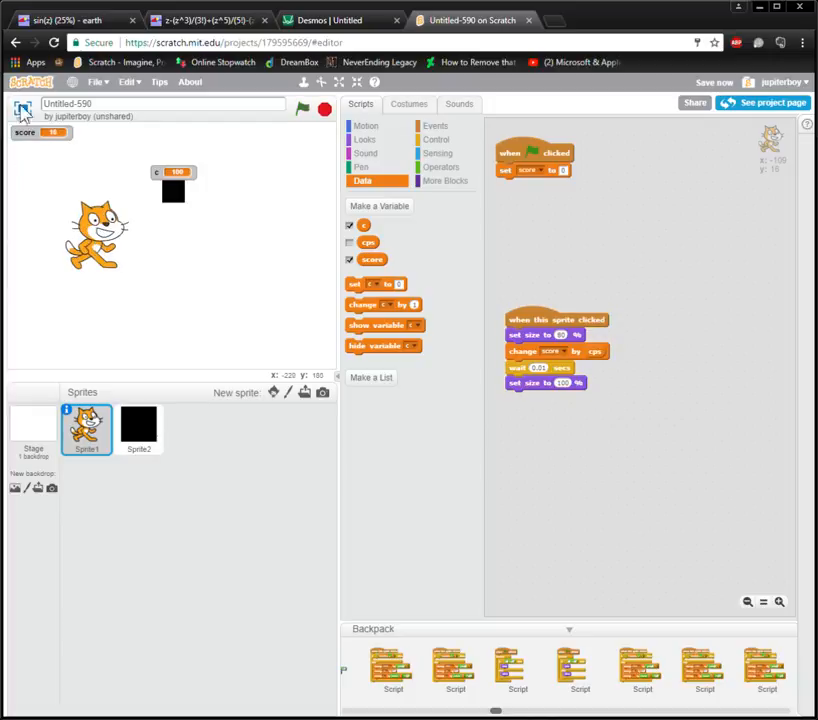
left_click(338, 82)
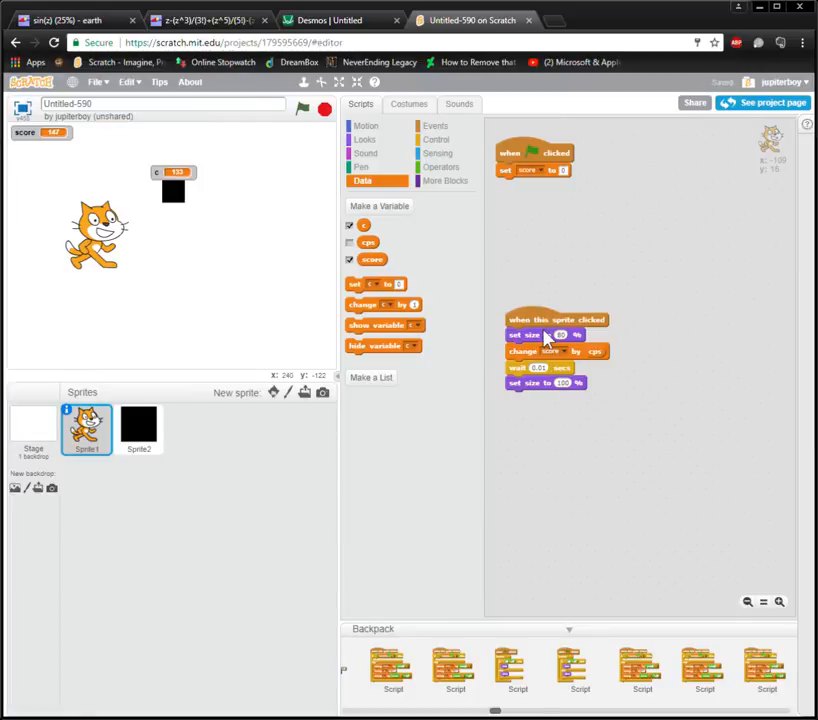
left_click(138, 428)
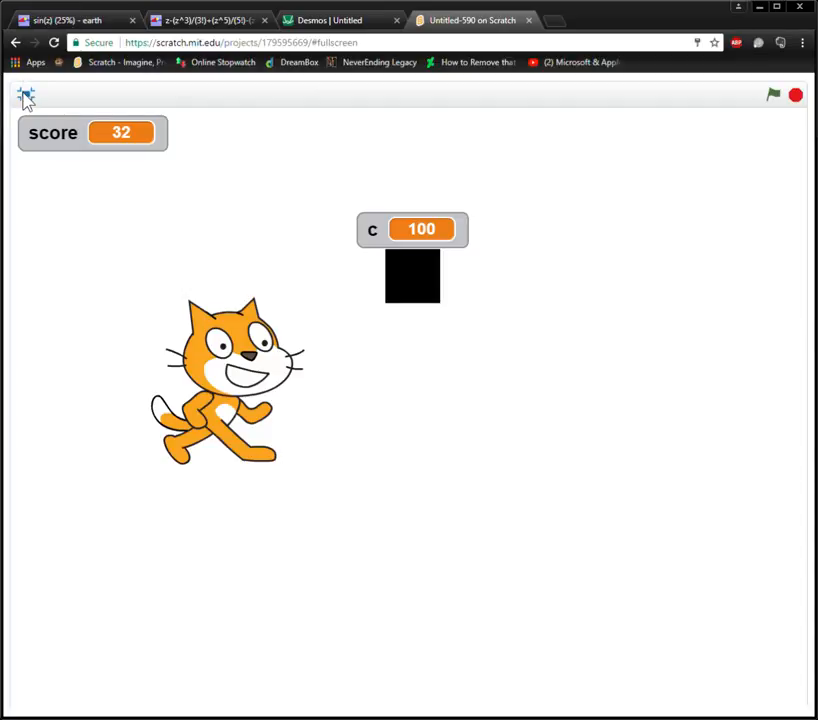
left_click(24, 96)
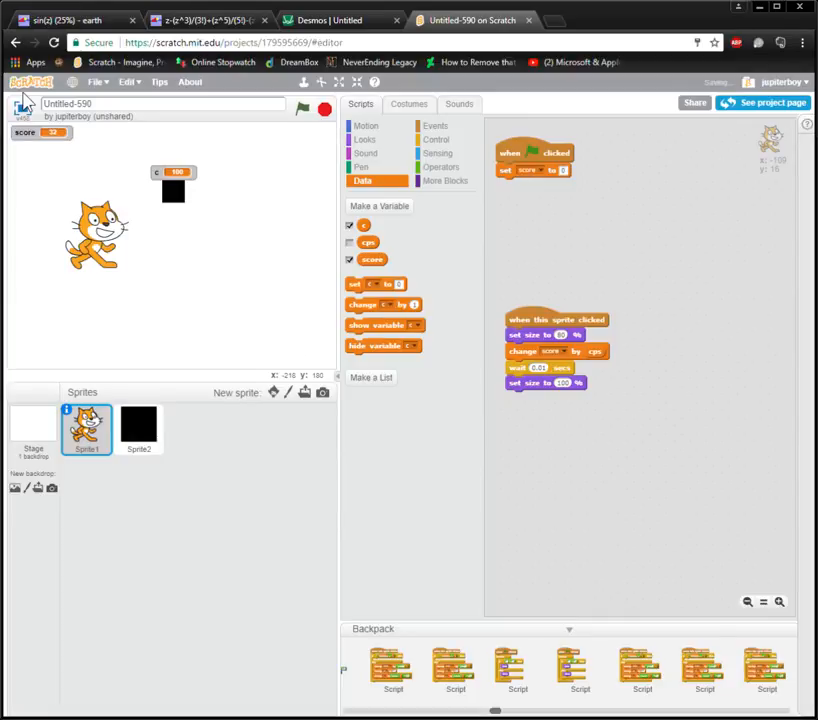